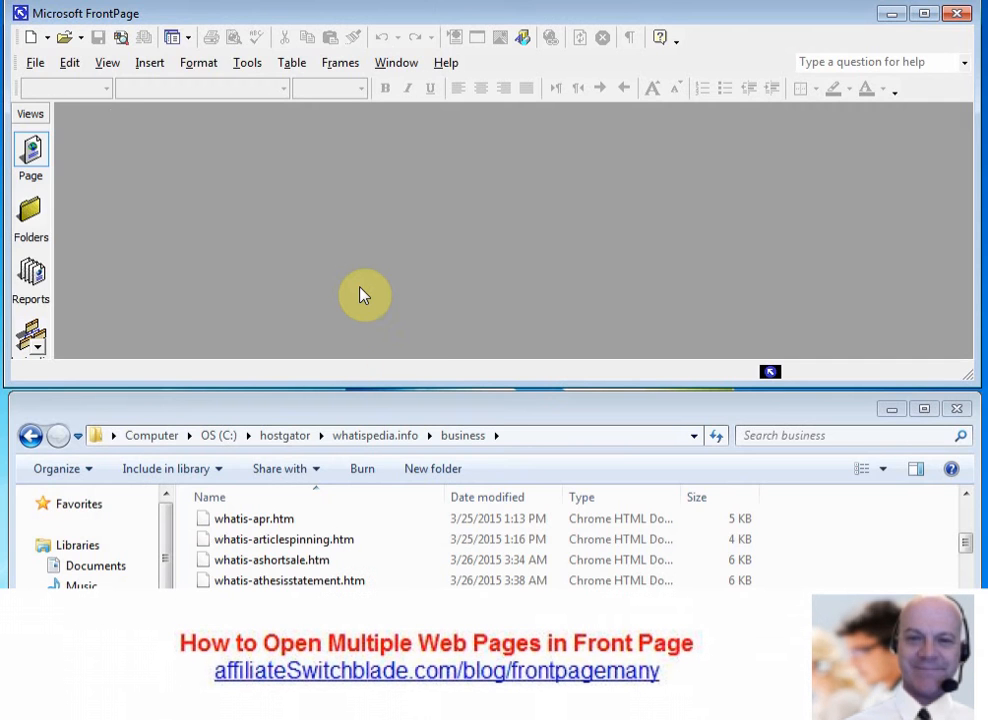
Multi-select whatis-articlespinning.htm, whatis-ashortsale.htm and whatis-athesisstatement.htm in the business folder.
click(283, 539)
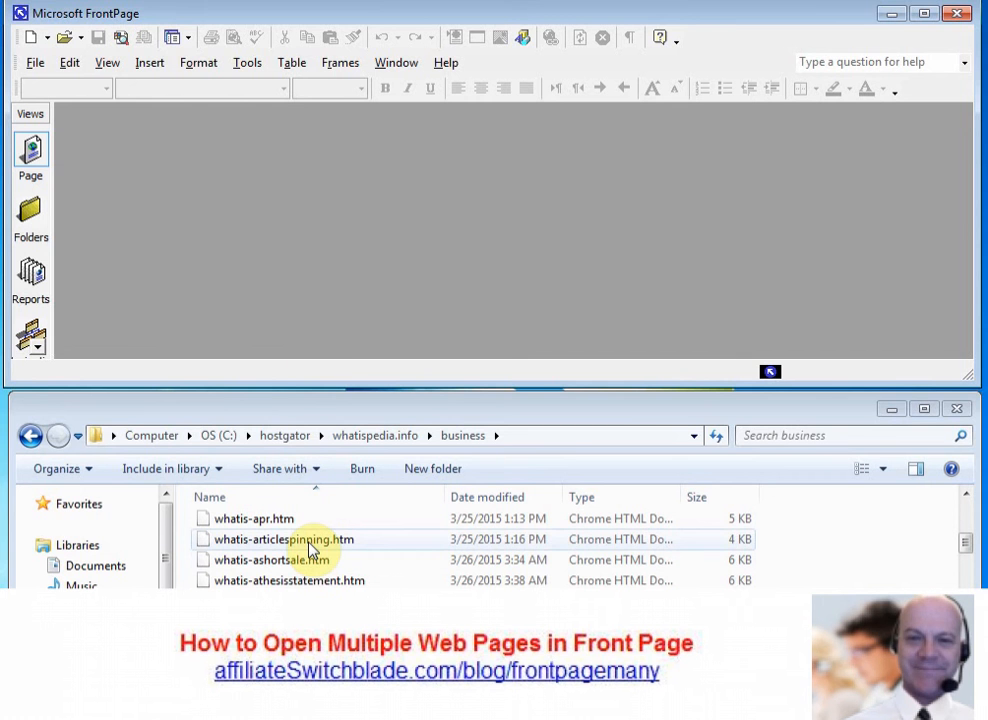
click(280, 560)
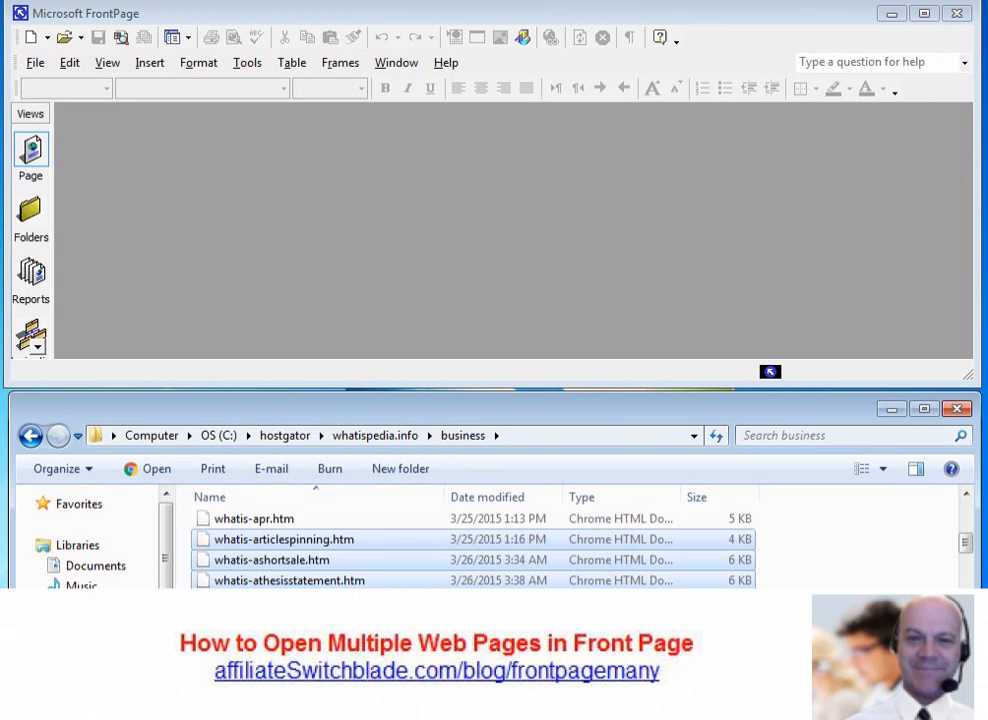
scroll(down, 3)
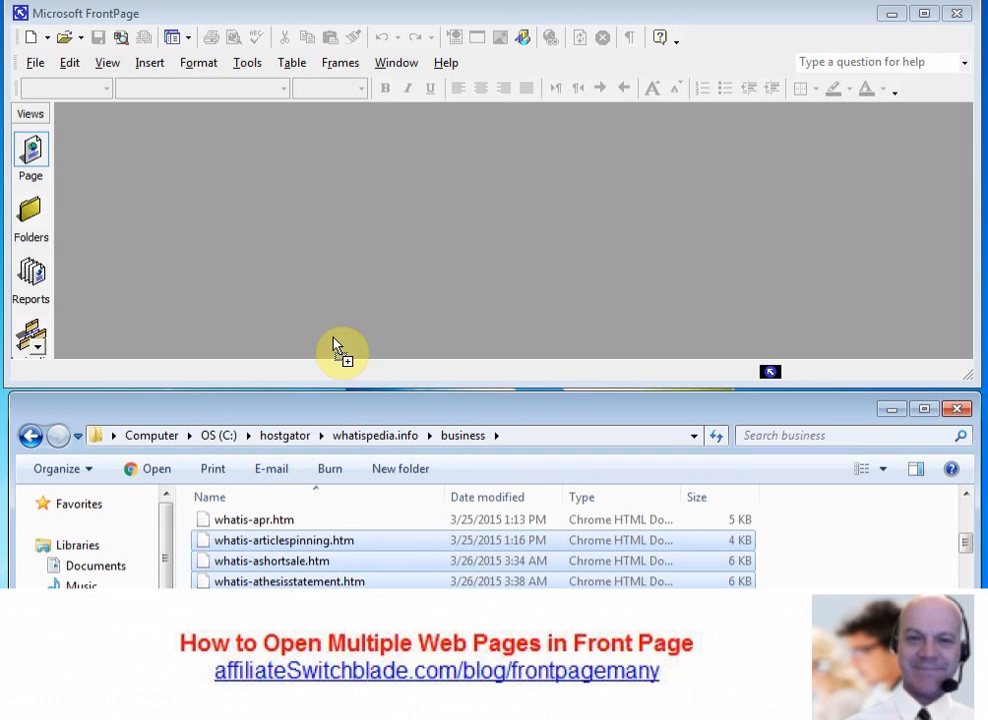
mouse_move(343, 228)
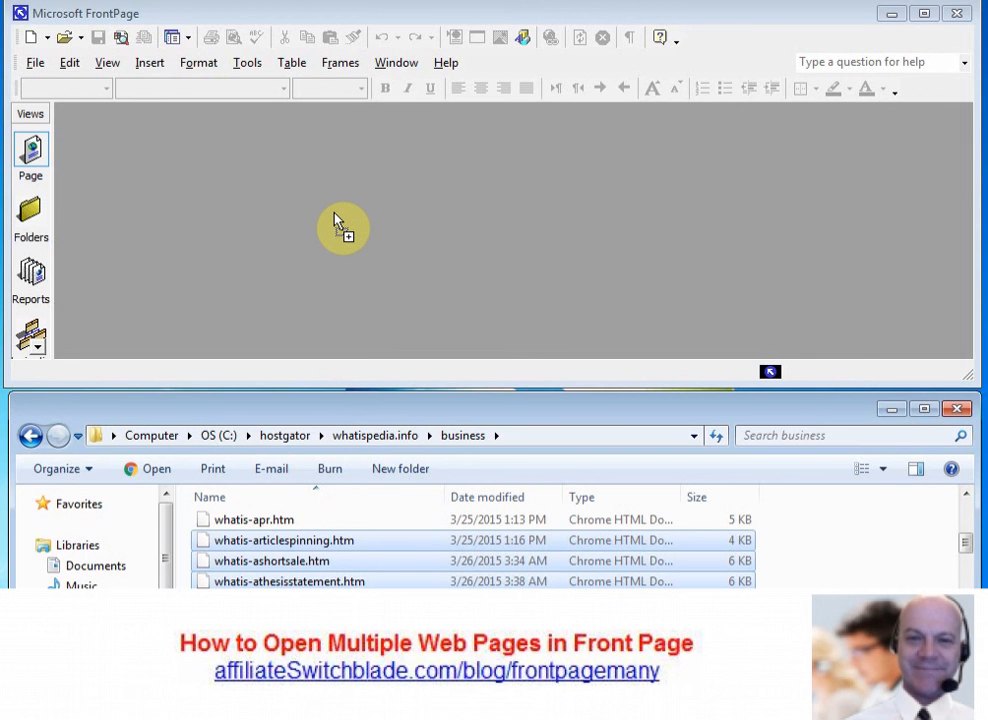
mouse_move(338, 172)
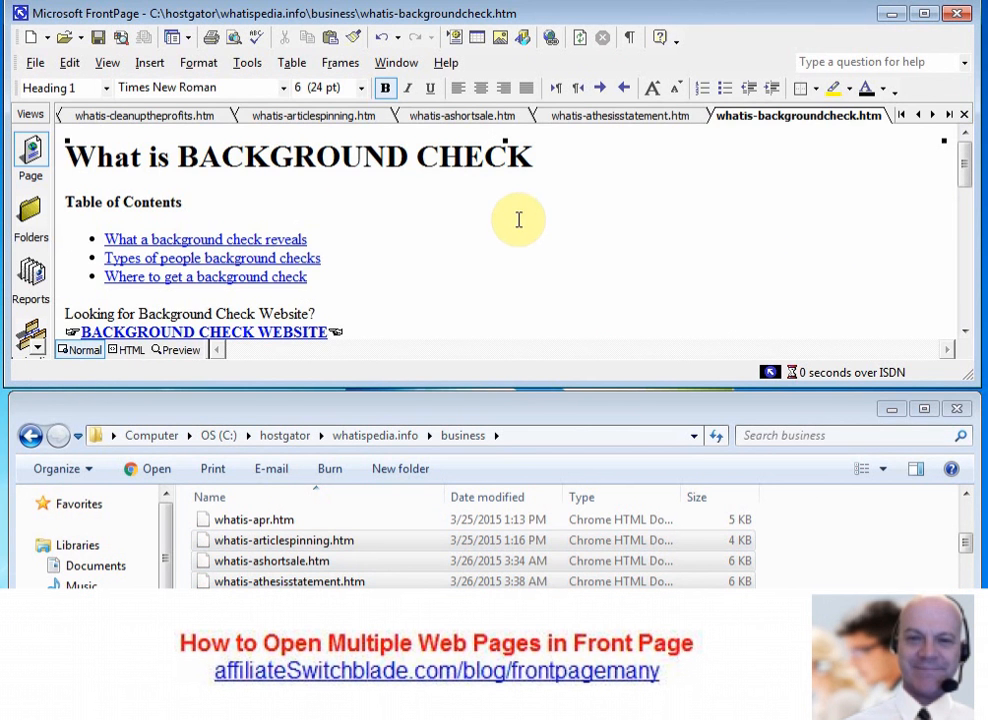
View the whatis-ashortsale.htm tab, then switch to whatis-cleanuptheprofits.htm.
click(460, 115)
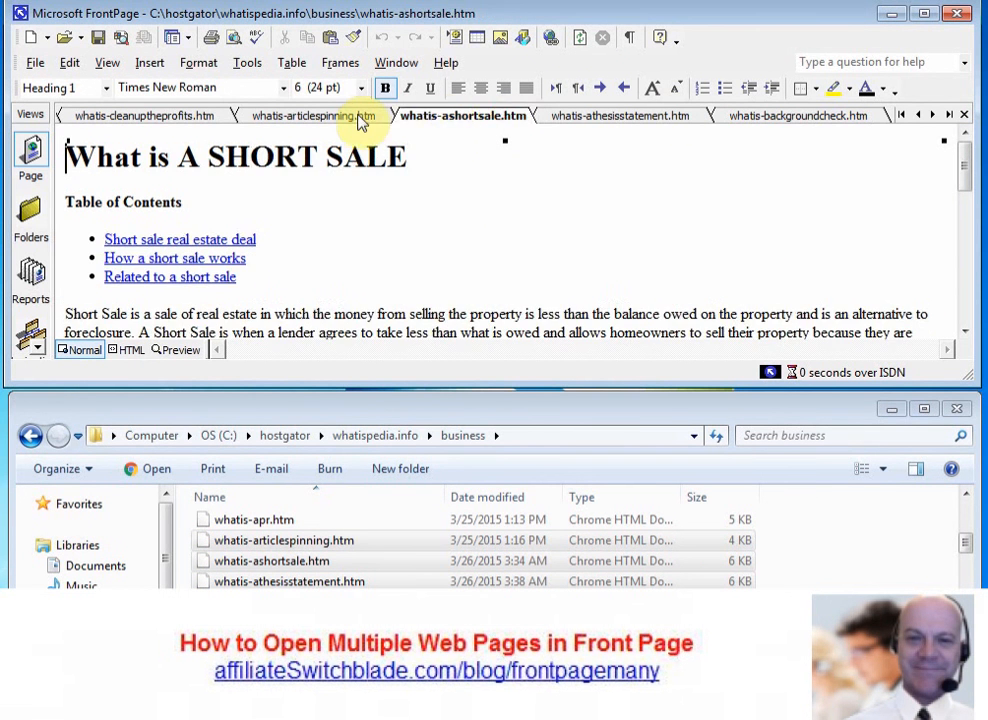
click(145, 115)
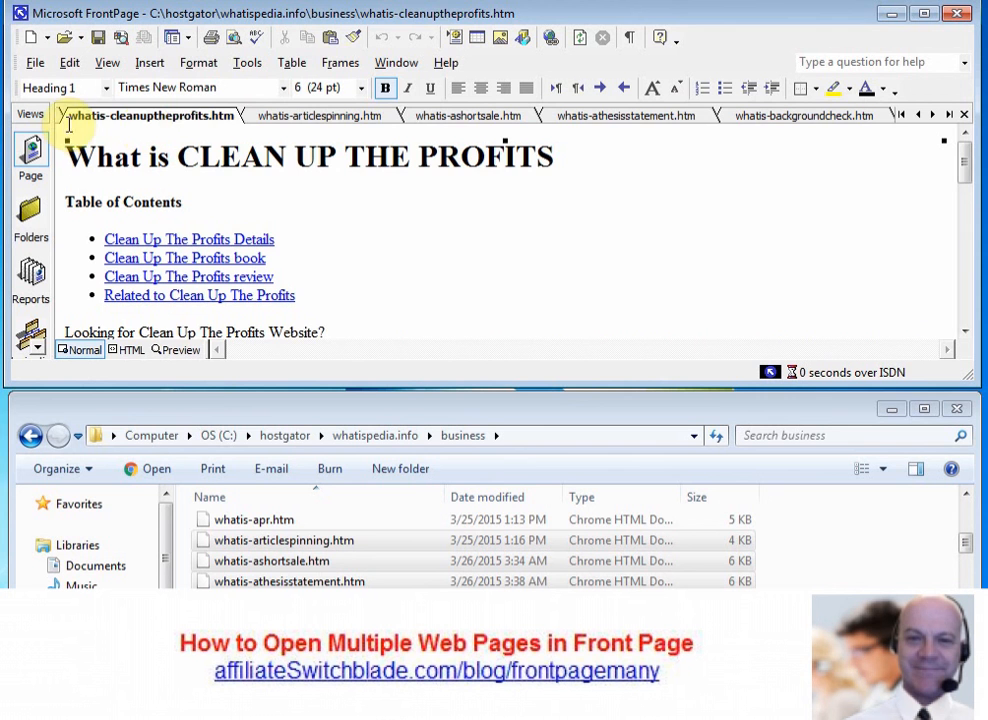